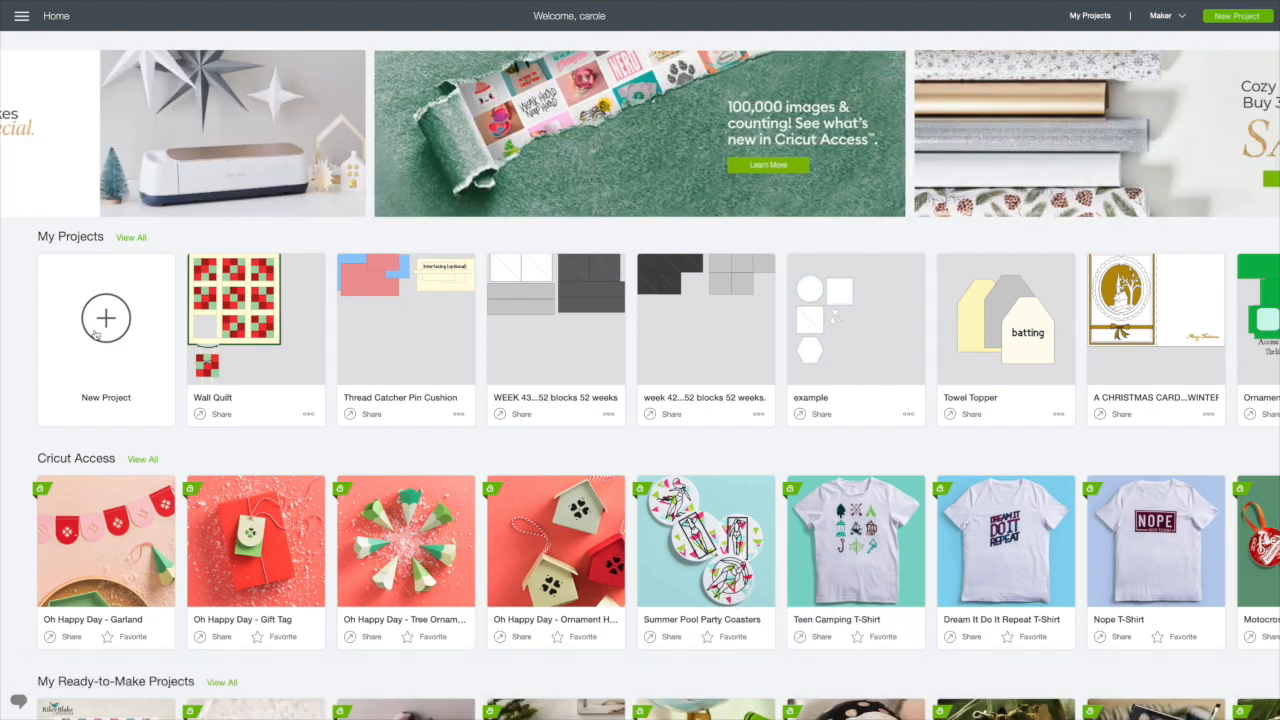
Start a new blank project from the Home screen.
click(106, 318)
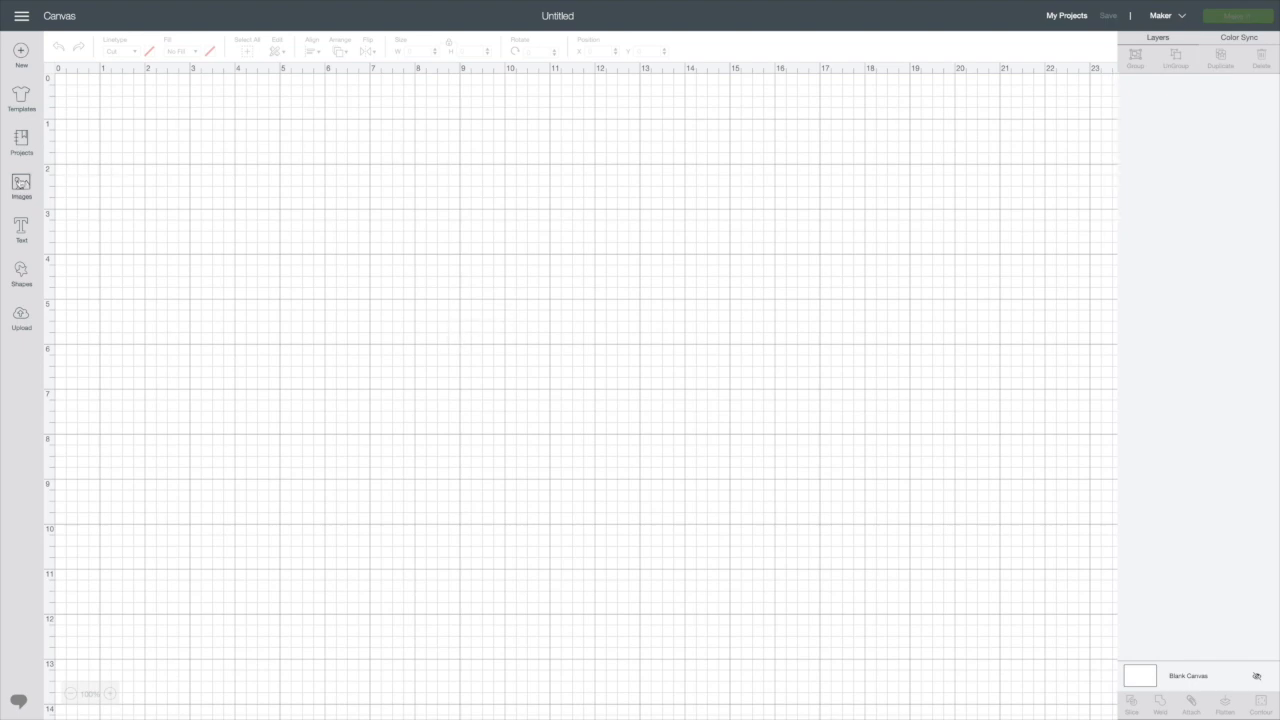
Browse the image library and choose the deer head image.
click(20, 184)
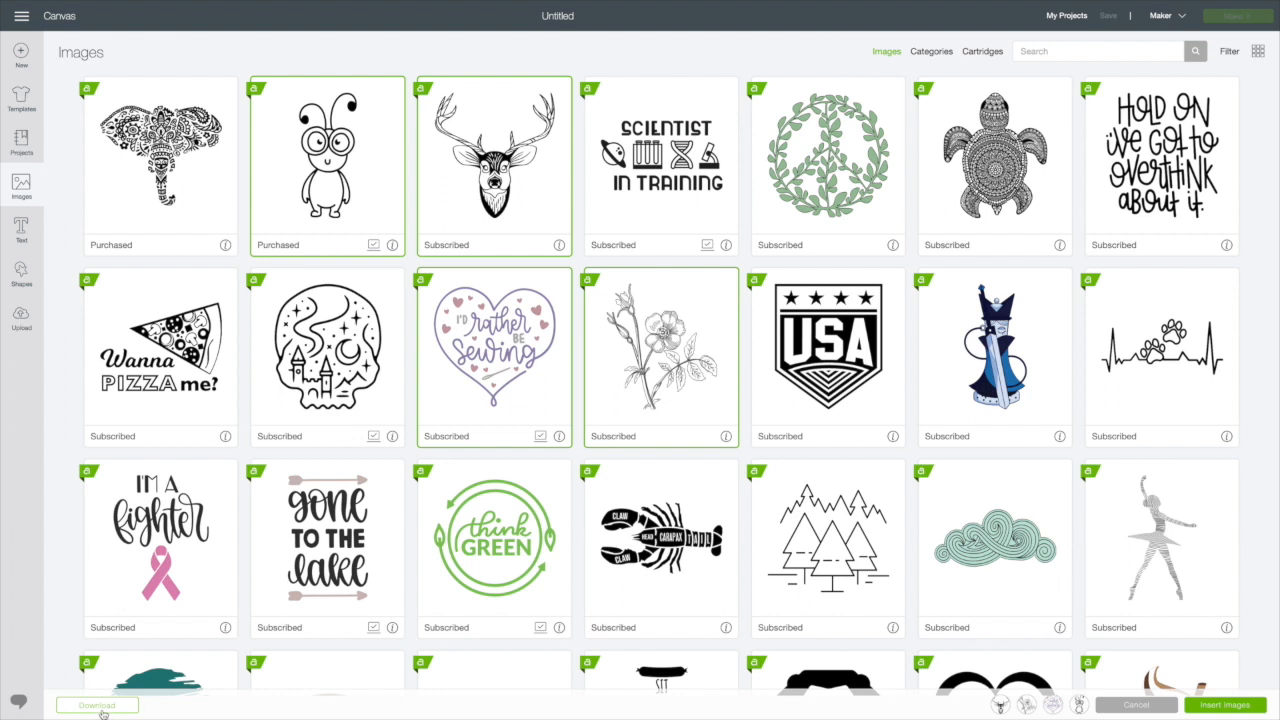
click(96, 704)
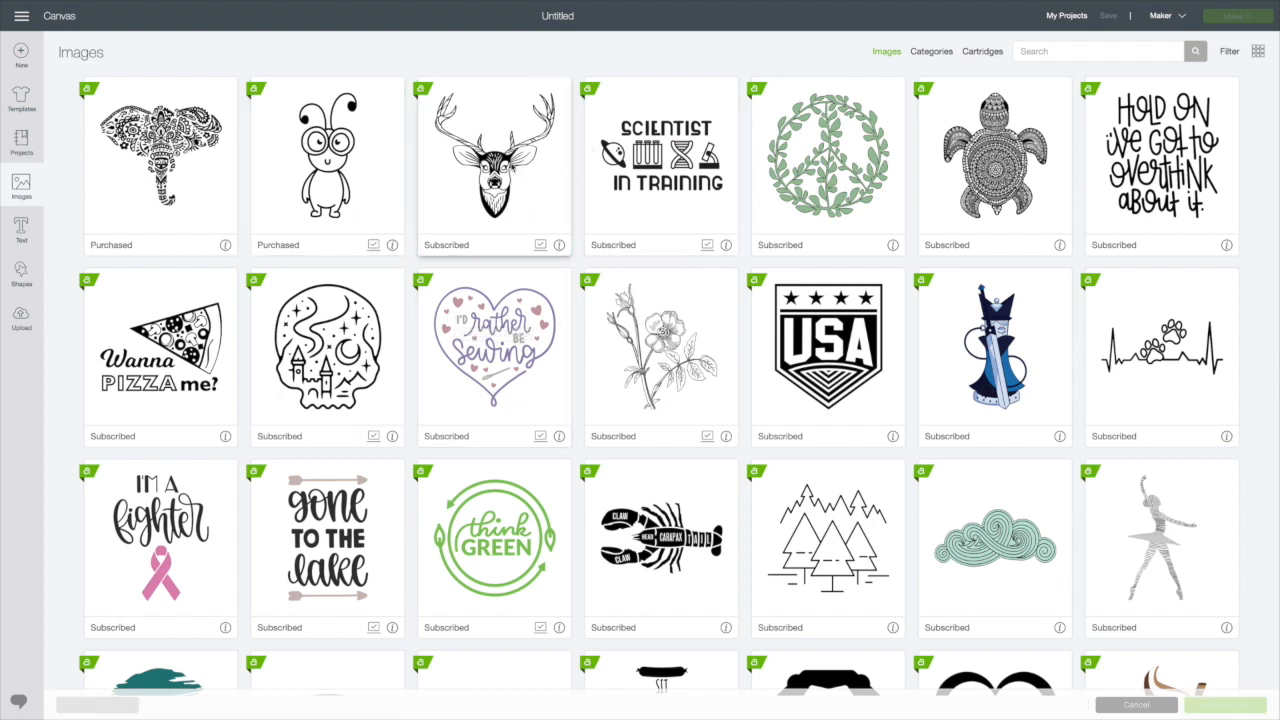
click(492, 164)
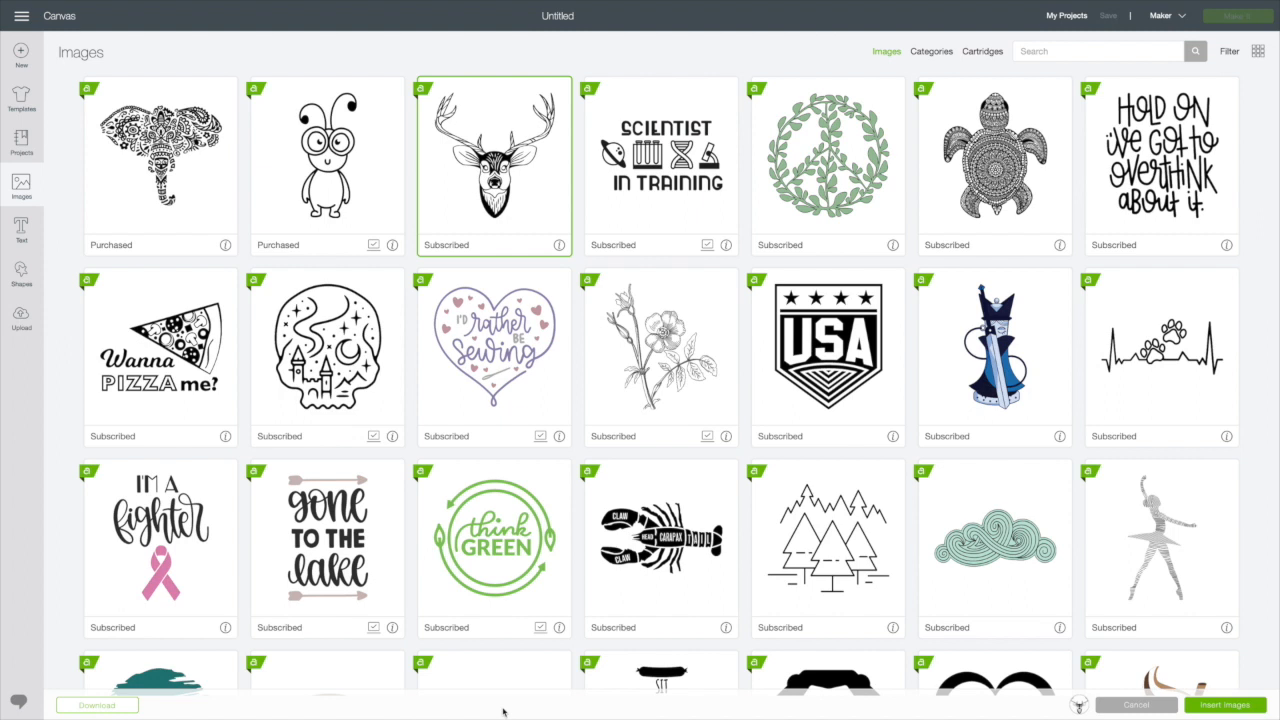
mouse_move(482, 266)
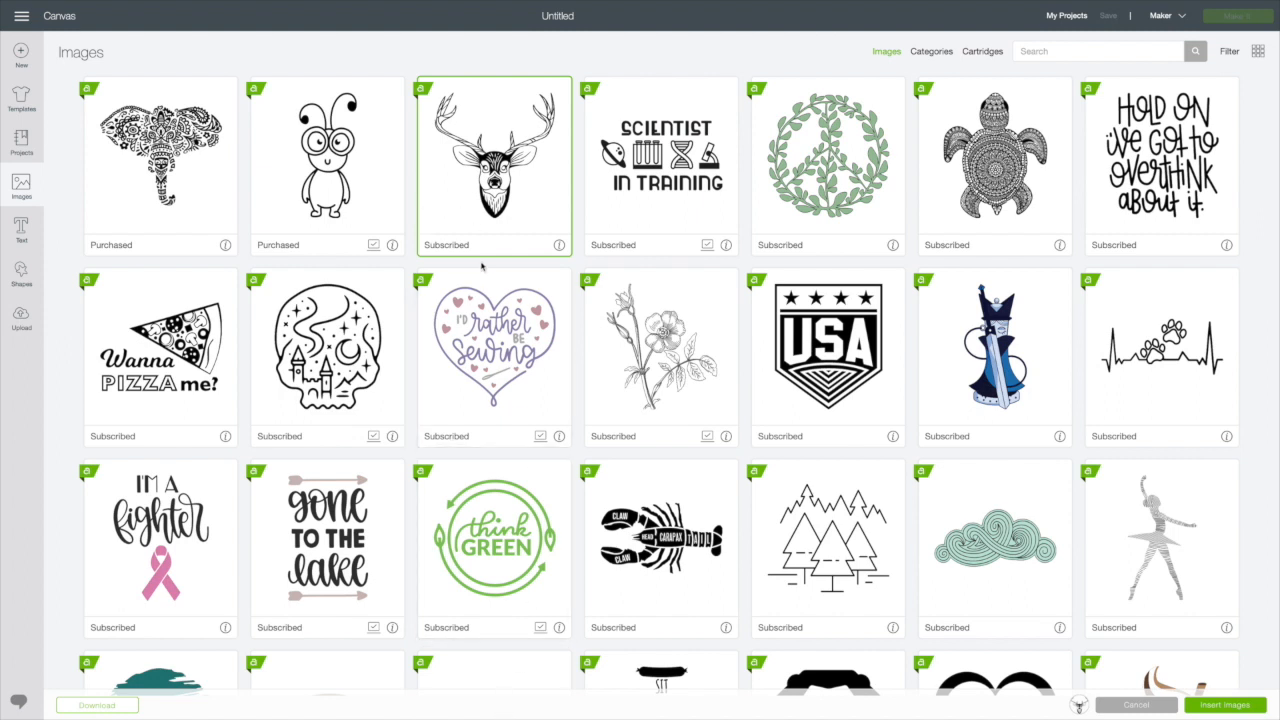
mouse_move(480, 264)
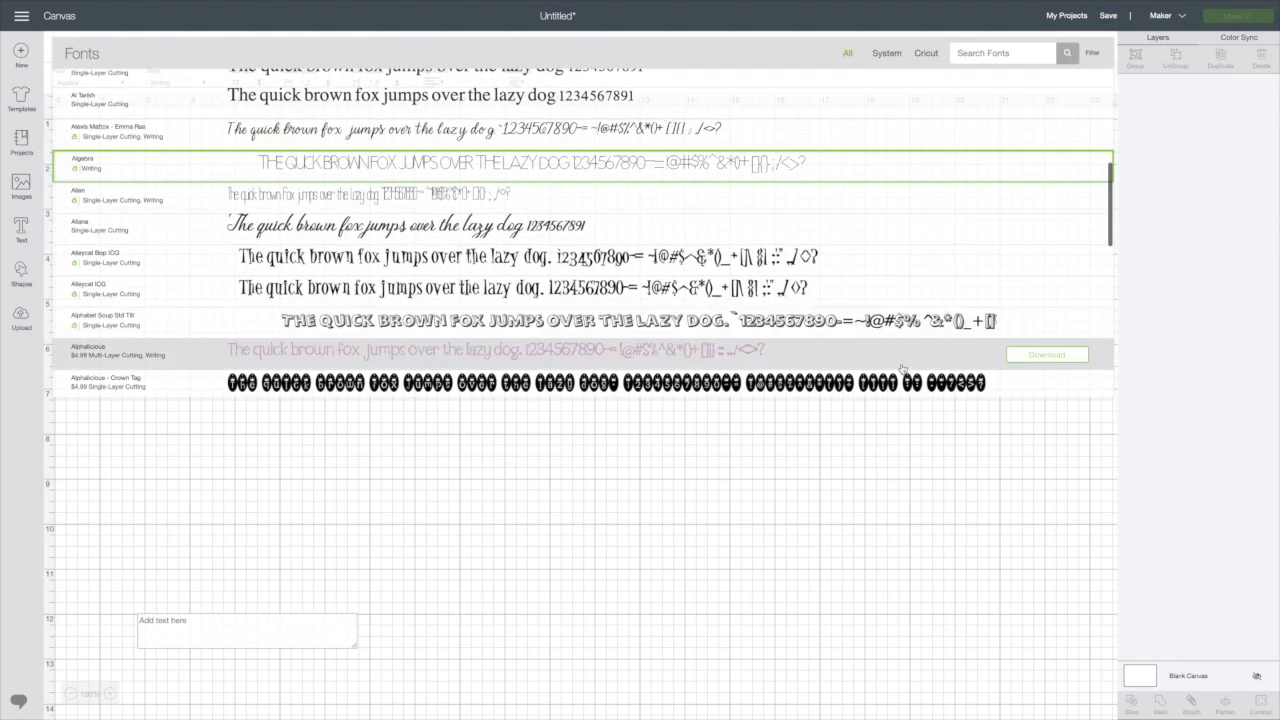
Download the A Child's Year font and a second Cricut font for offline use, then return to the canvas.
scroll(down, 3)
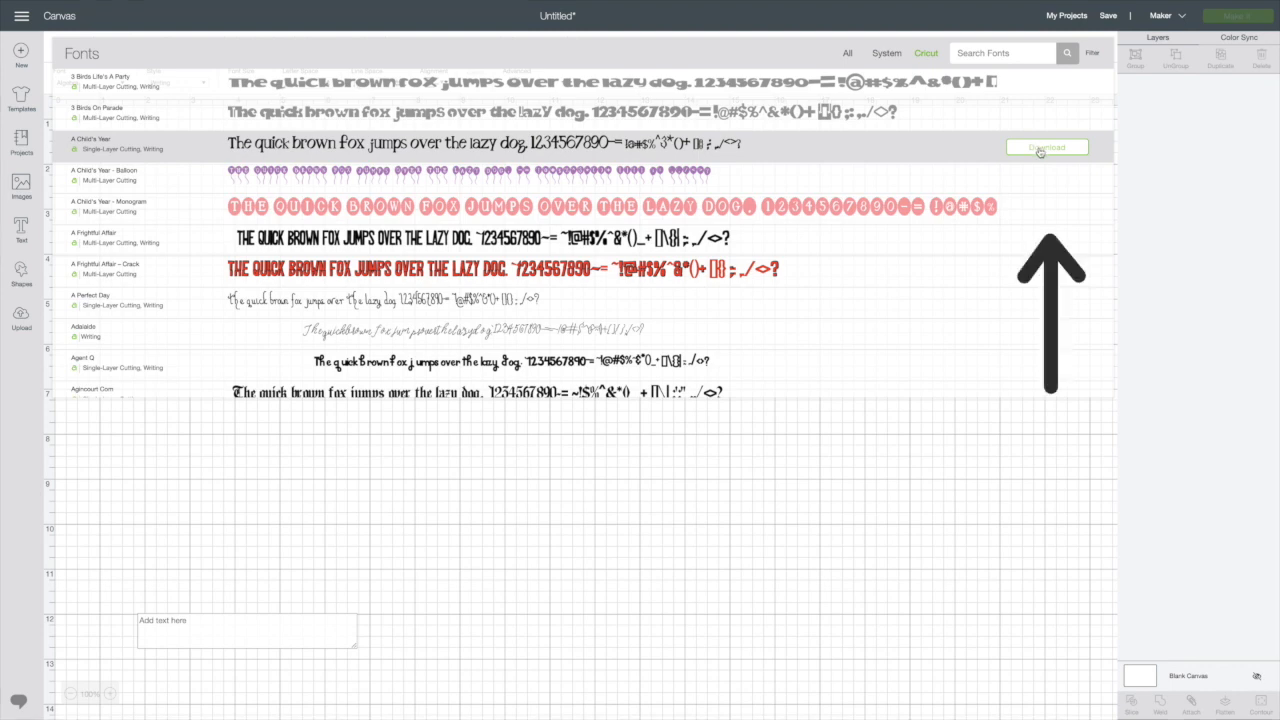
click(1046, 148)
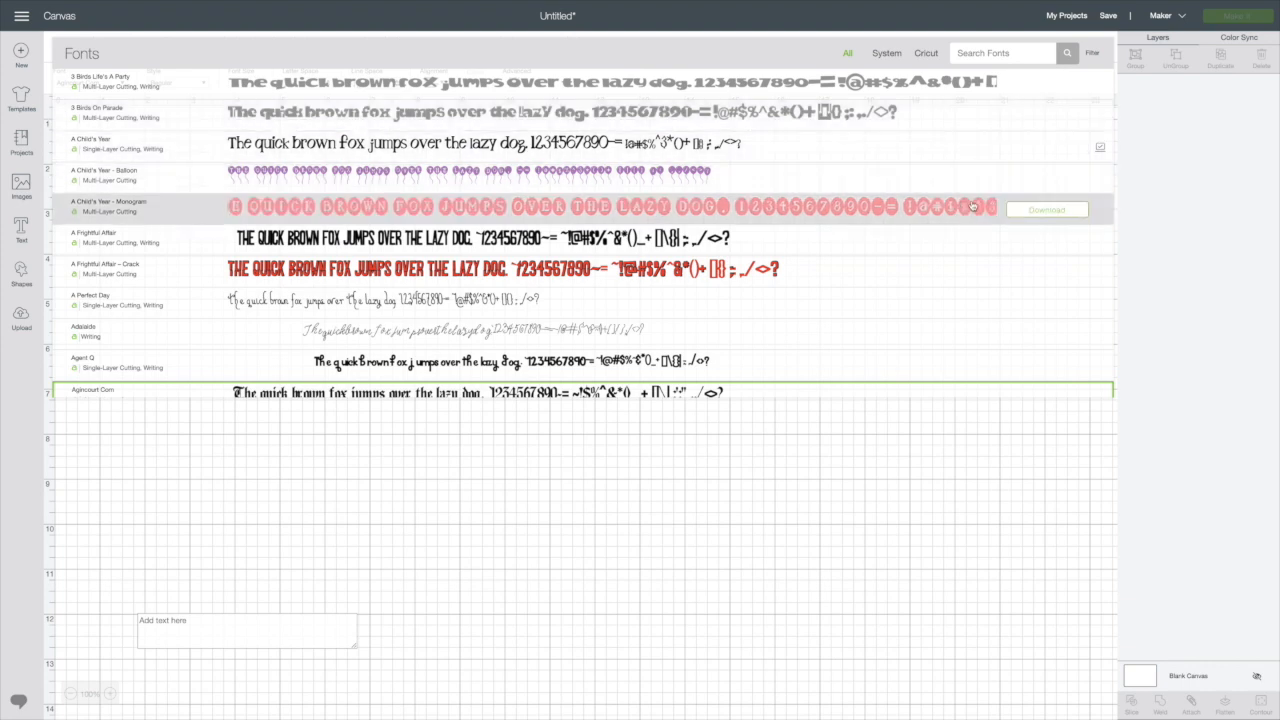
scroll(down, 3)
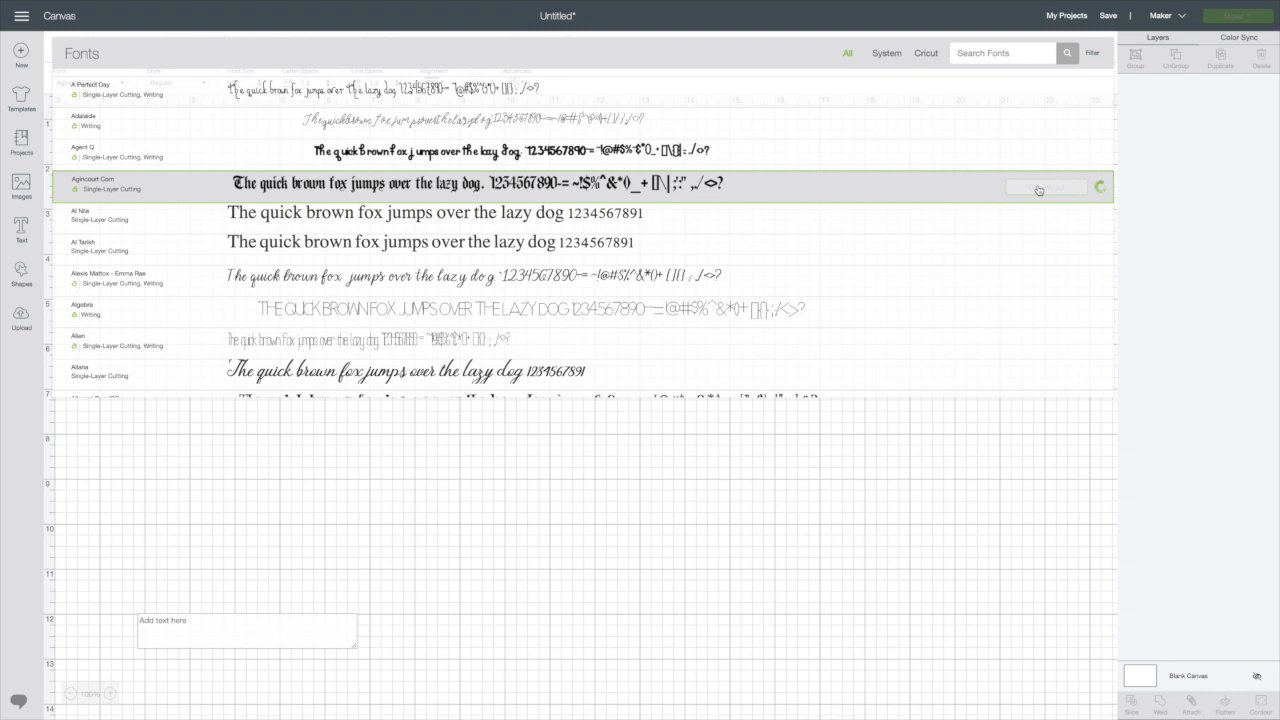
click(1046, 188)
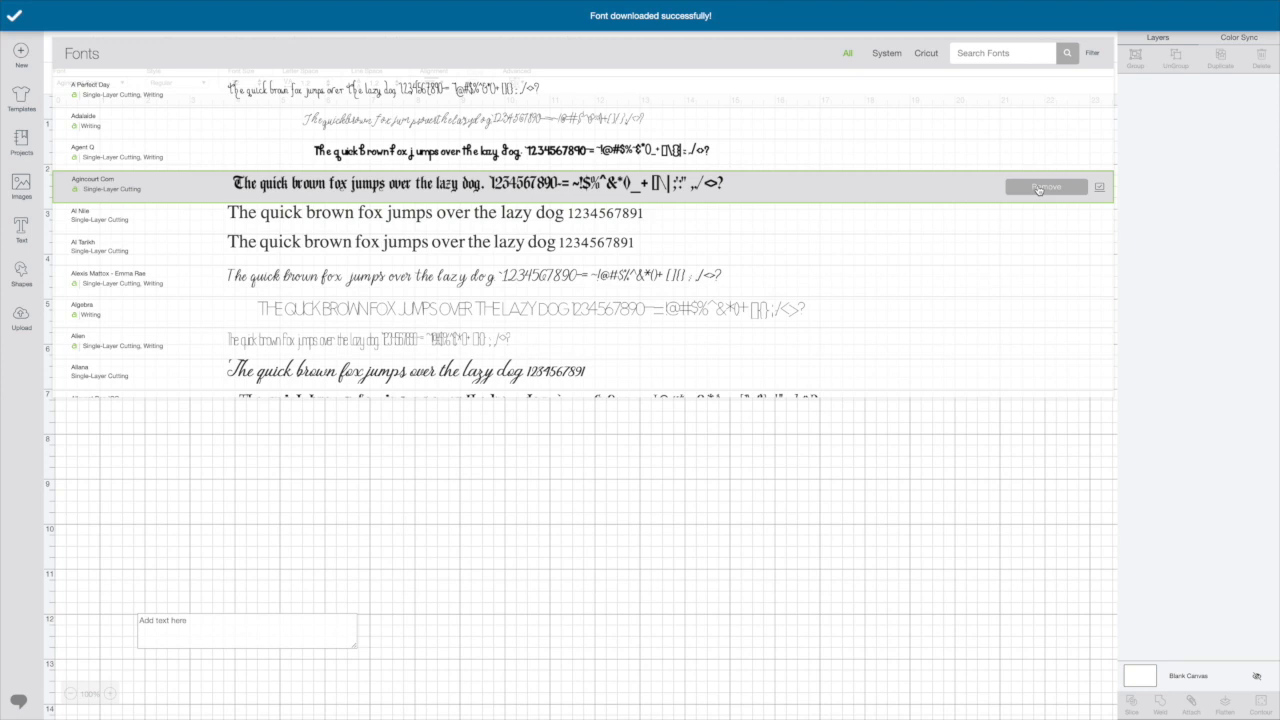
click(1046, 186)
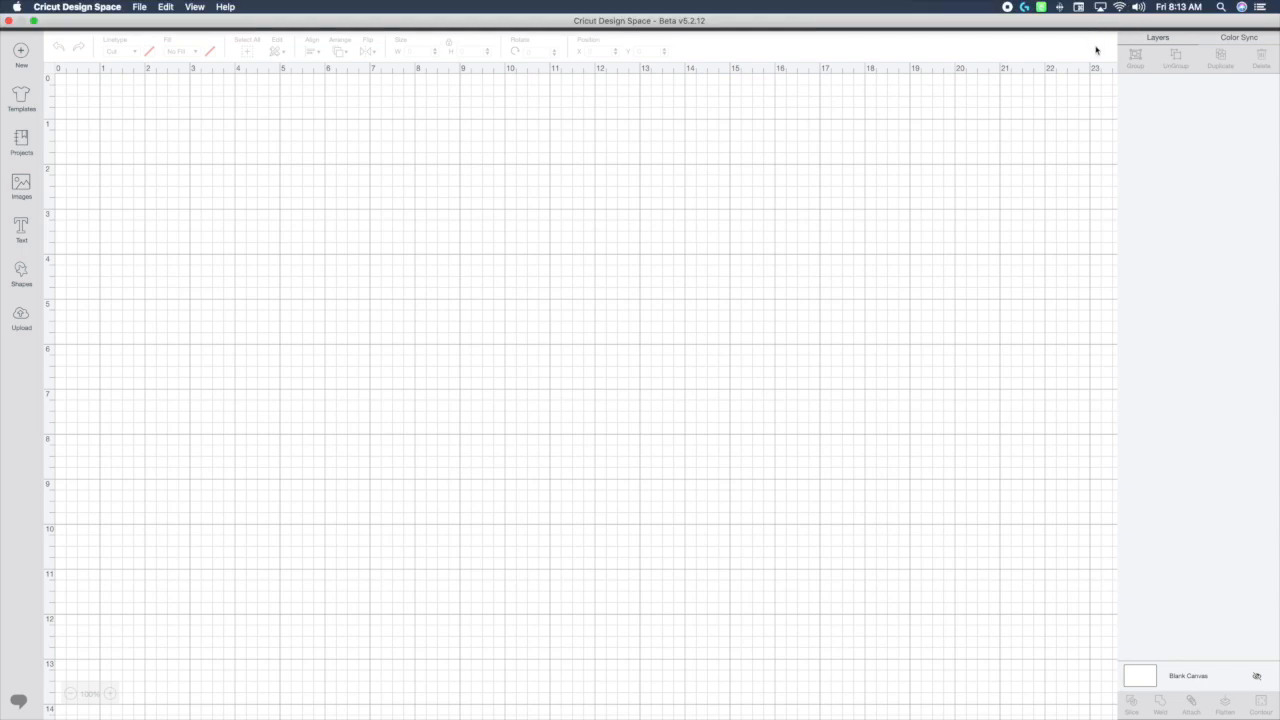
mouse_move(1120, 20)
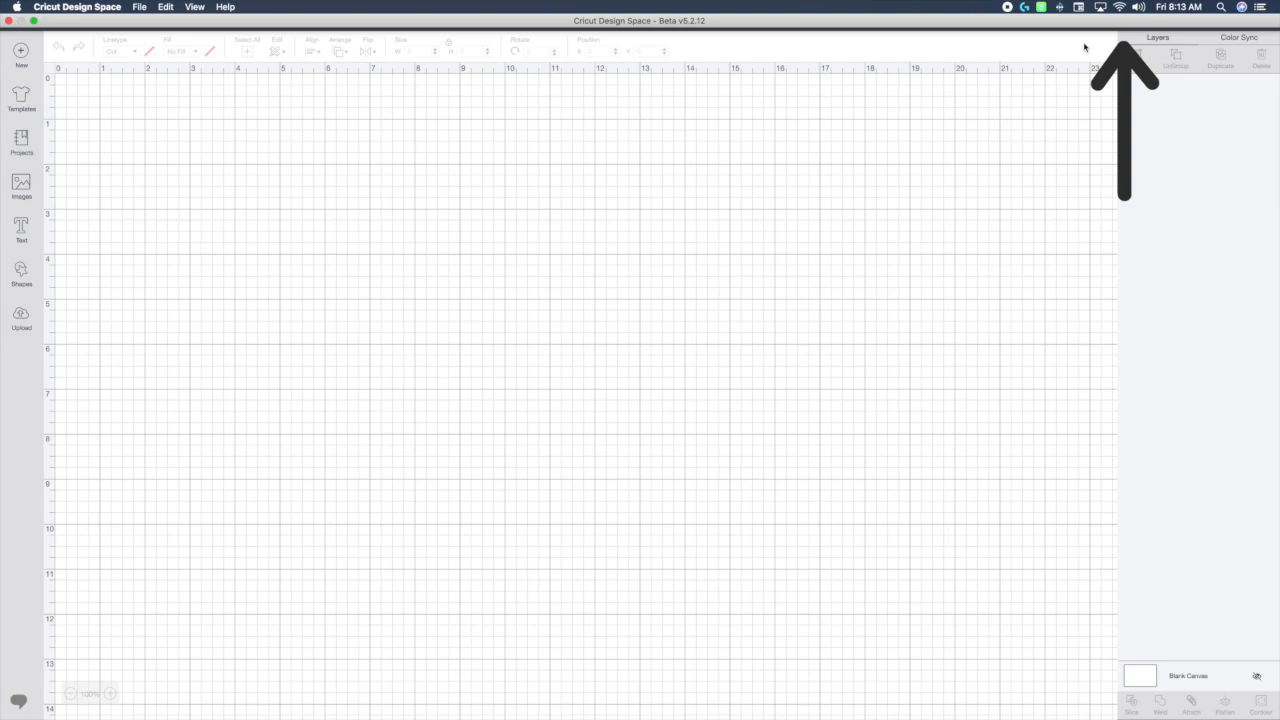
Turn Wi-Fi off from the macOS menu bar so Design Space works offline.
click(1118, 6)
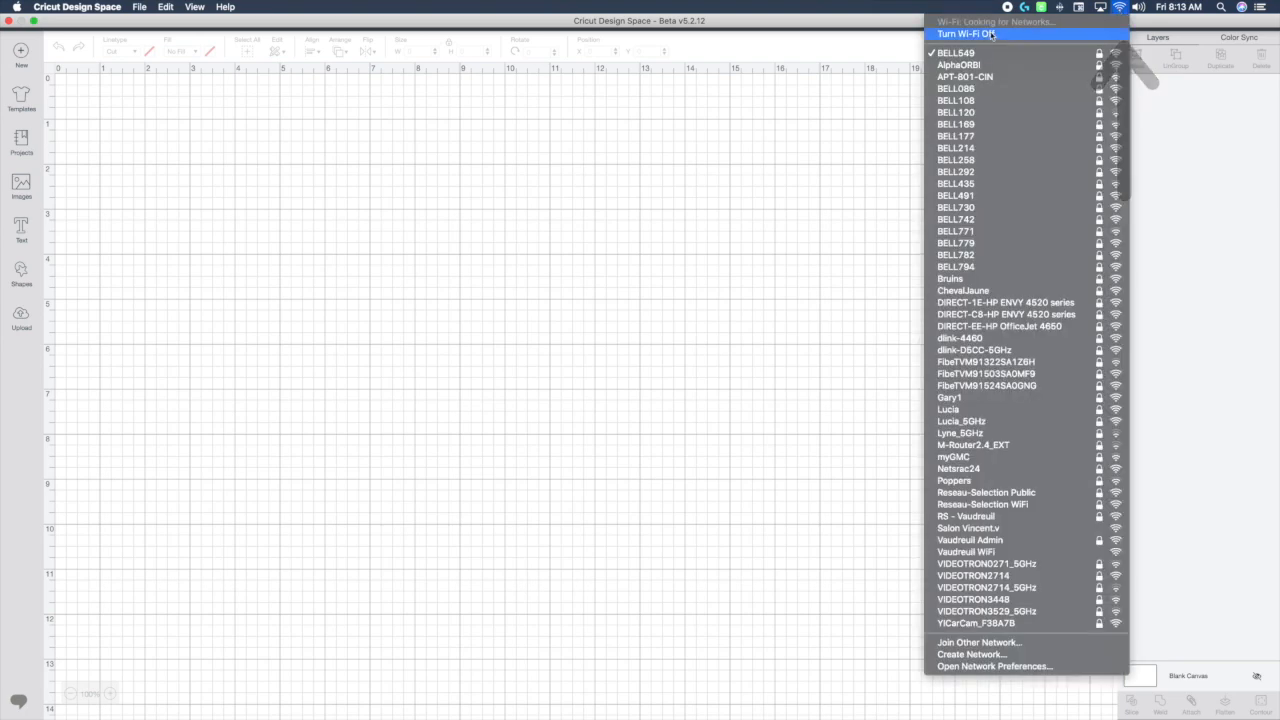
click(964, 34)
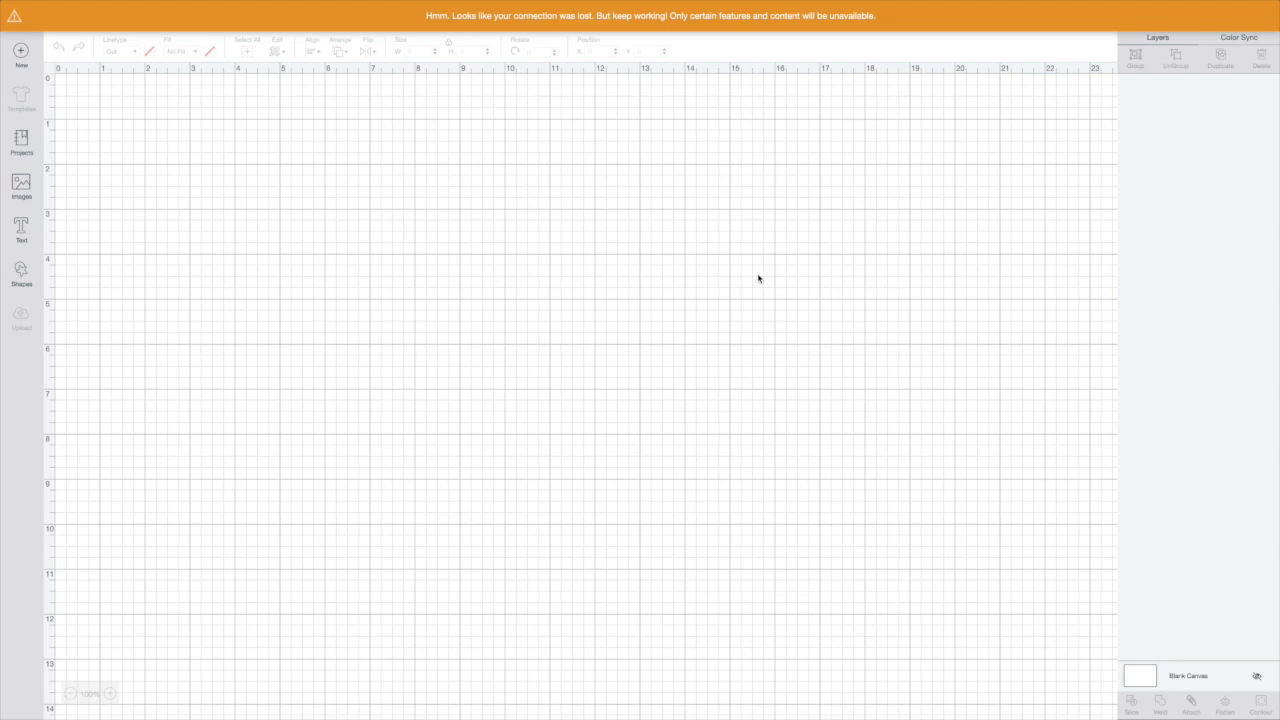
mouse_move(92, 72)
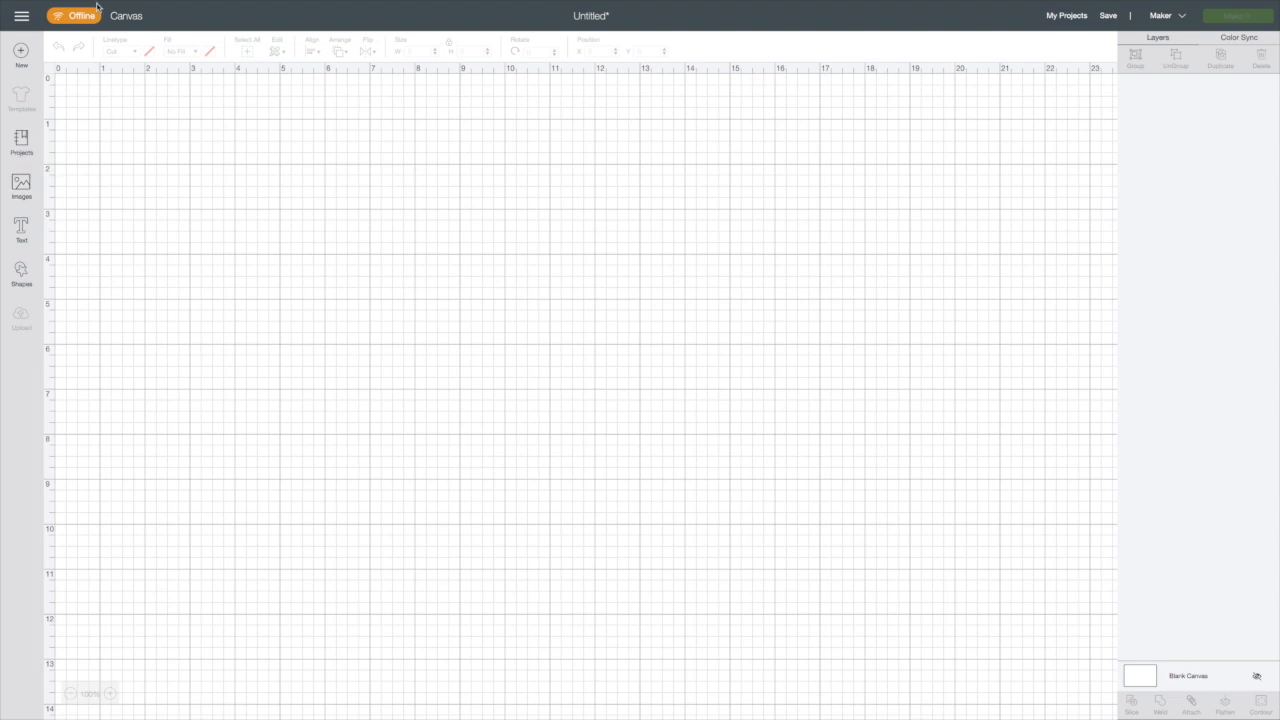
Insert the downloaded #BeKind image onto the offline canvas.
click(20, 186)
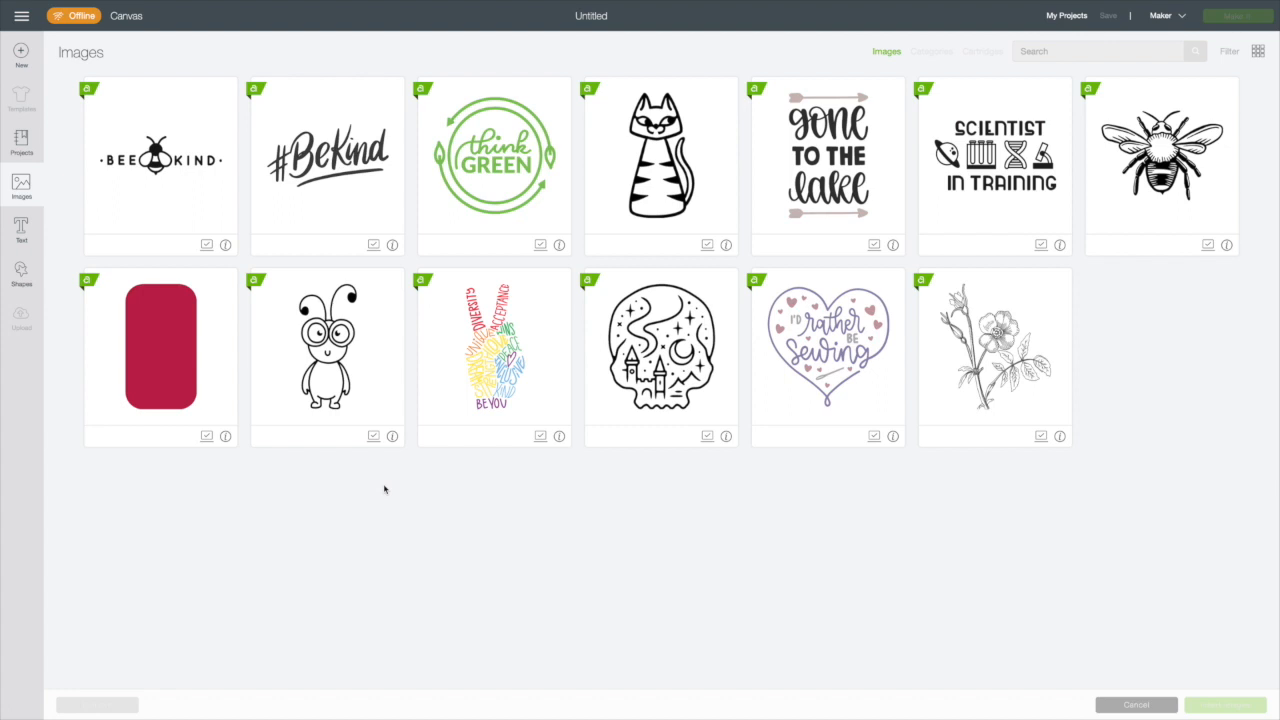
click(328, 164)
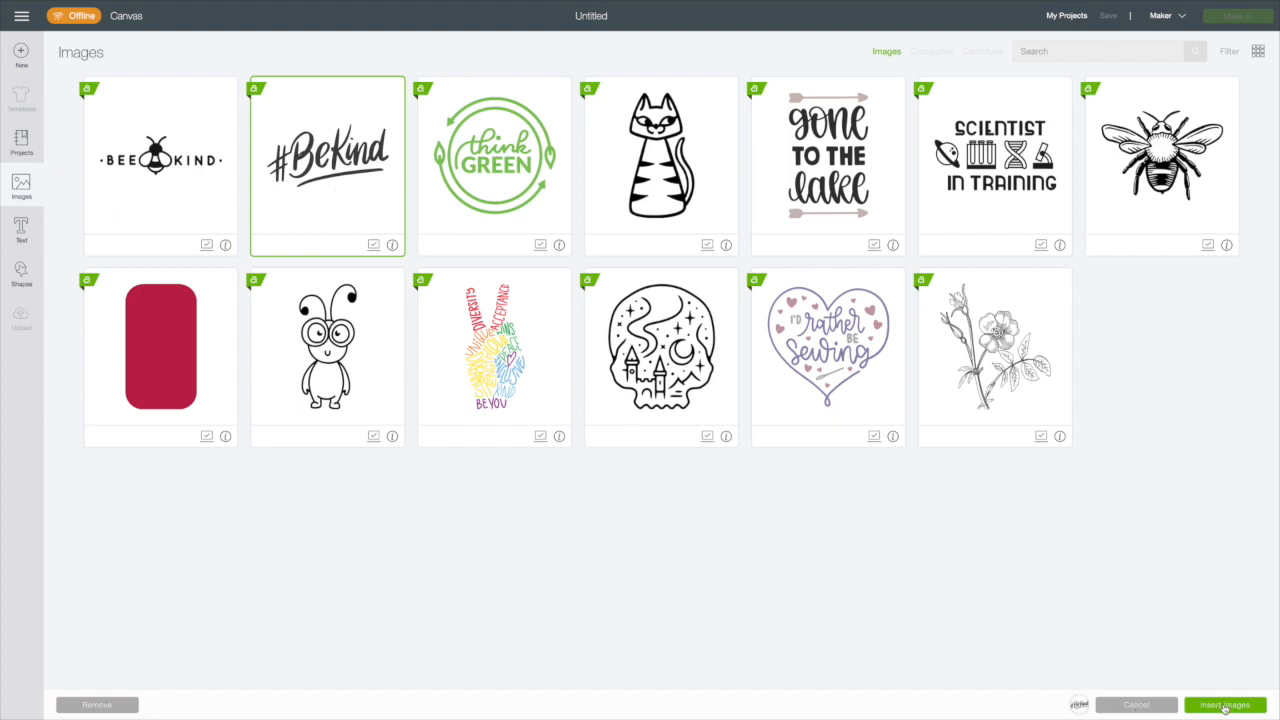
click(1224, 704)
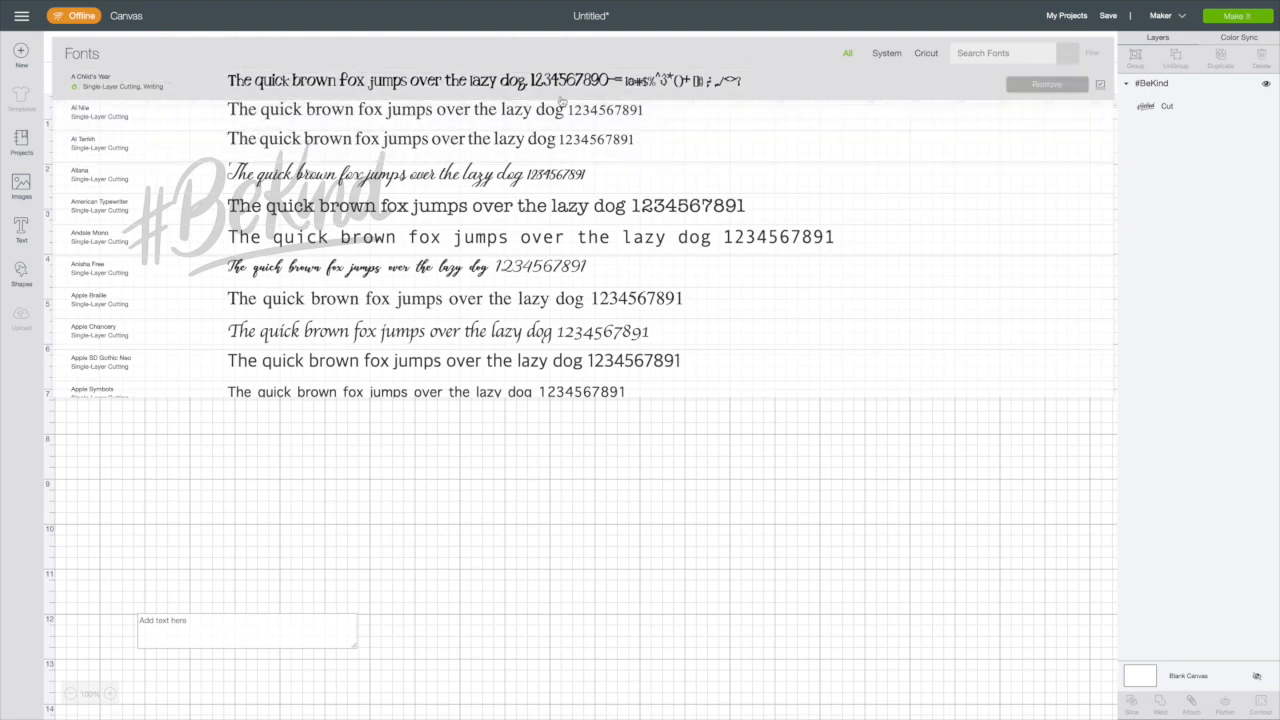
mouse_move(522, 88)
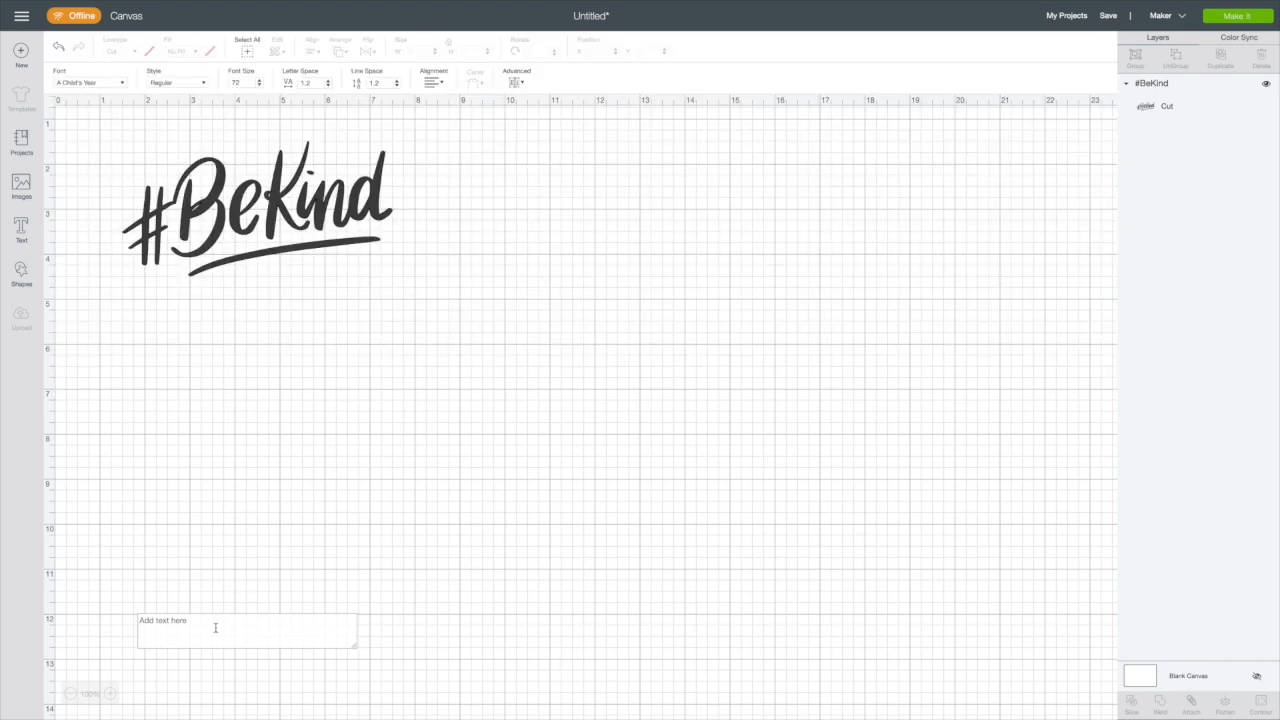
Begin typing 'to everyone' in the A Child's Year font beneath #BeKind.
text(te)
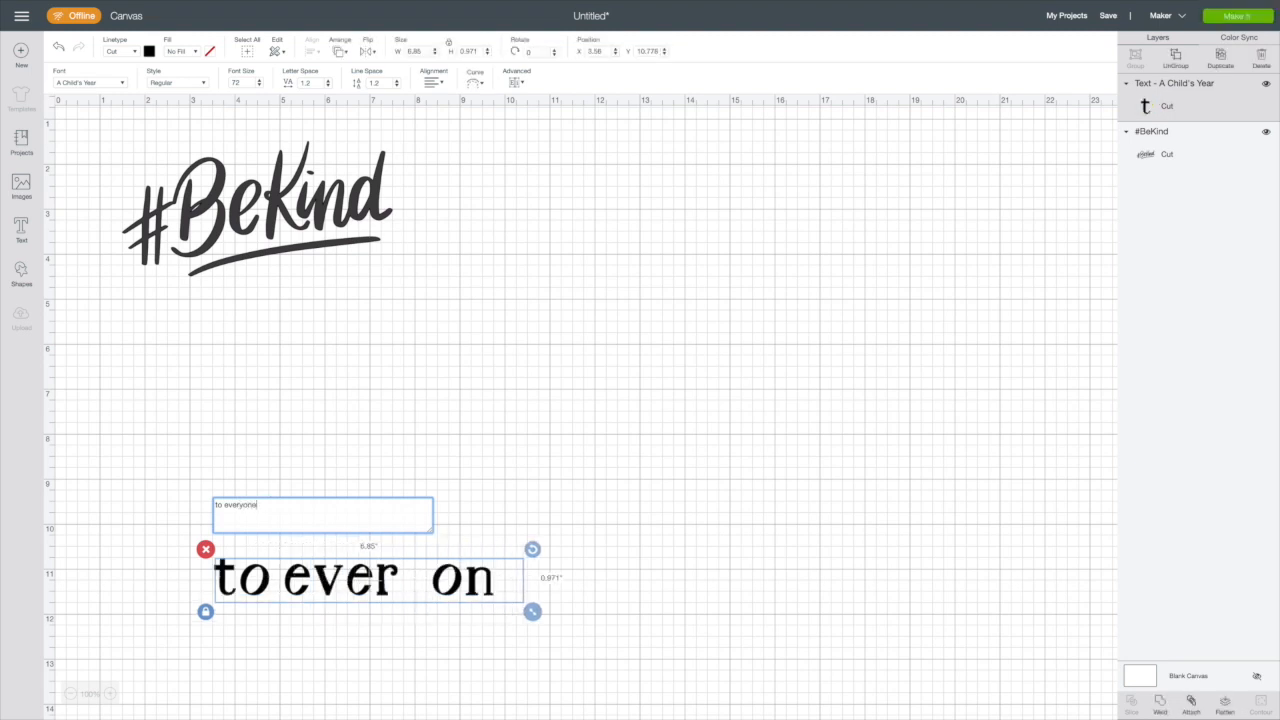
mouse_move(588, 568)
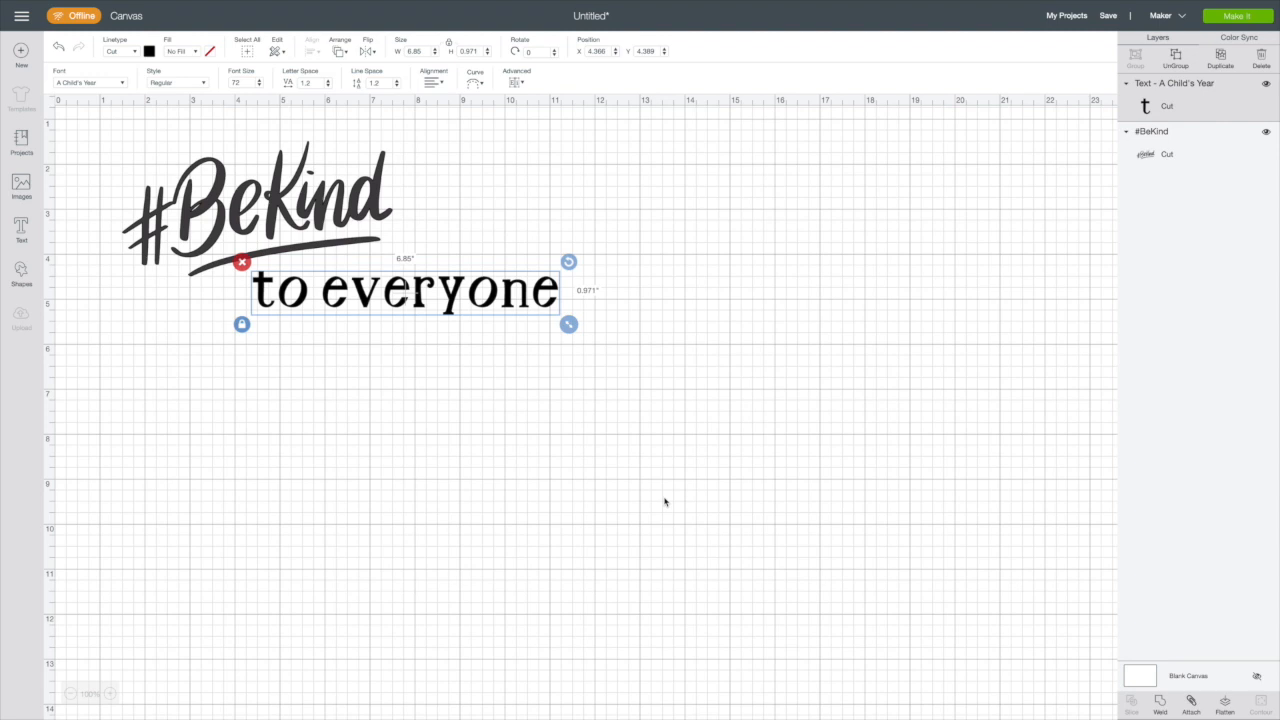
mouse_move(600, 502)
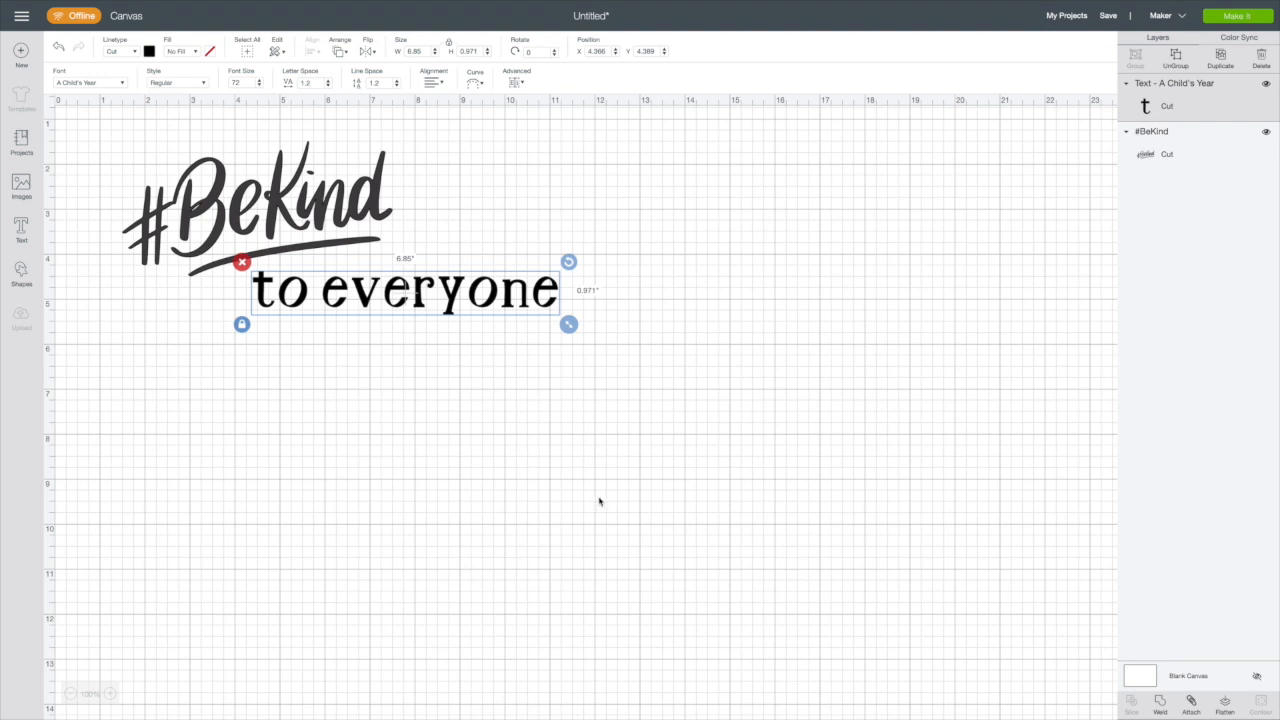
mouse_move(572, 500)
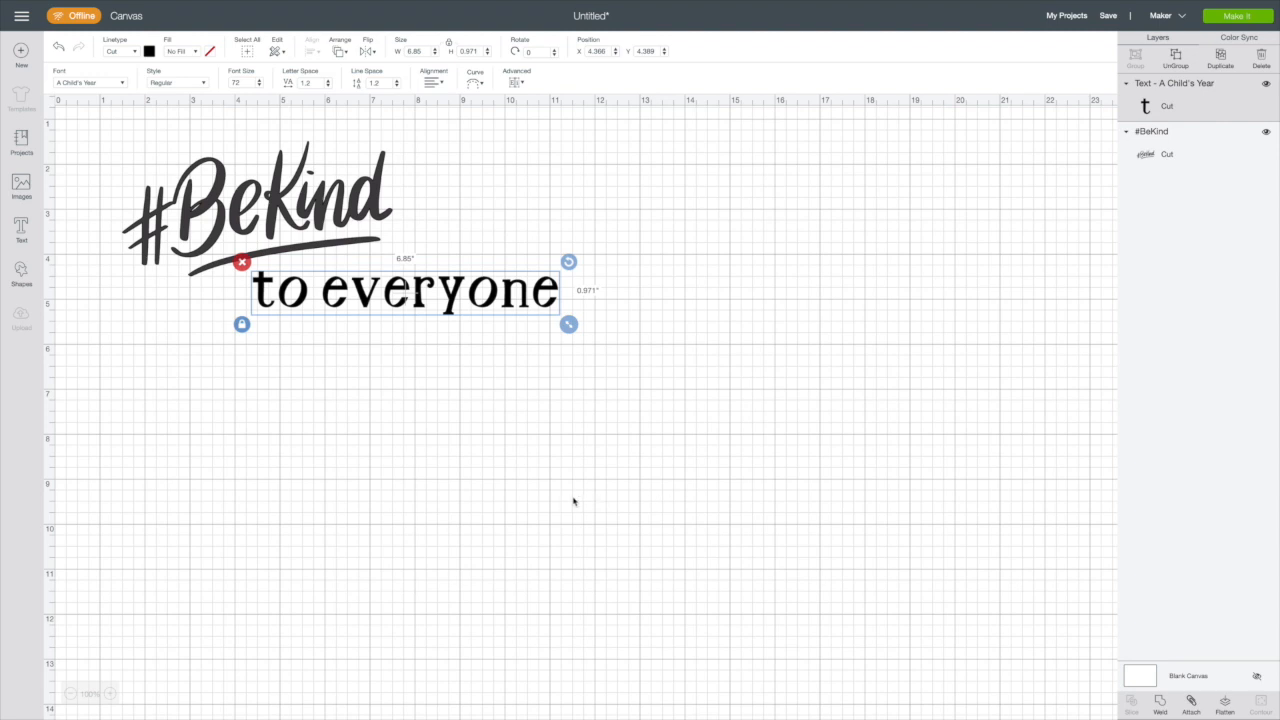
mouse_move(558, 500)
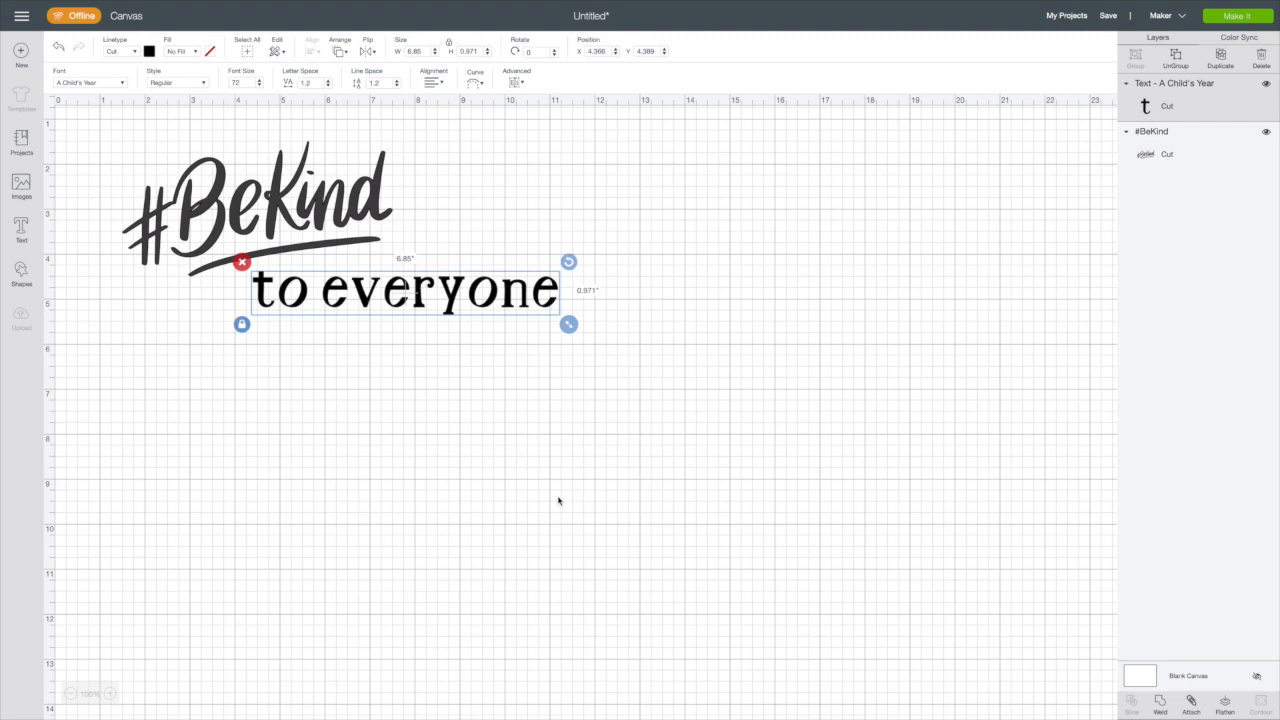
mouse_move(548, 500)
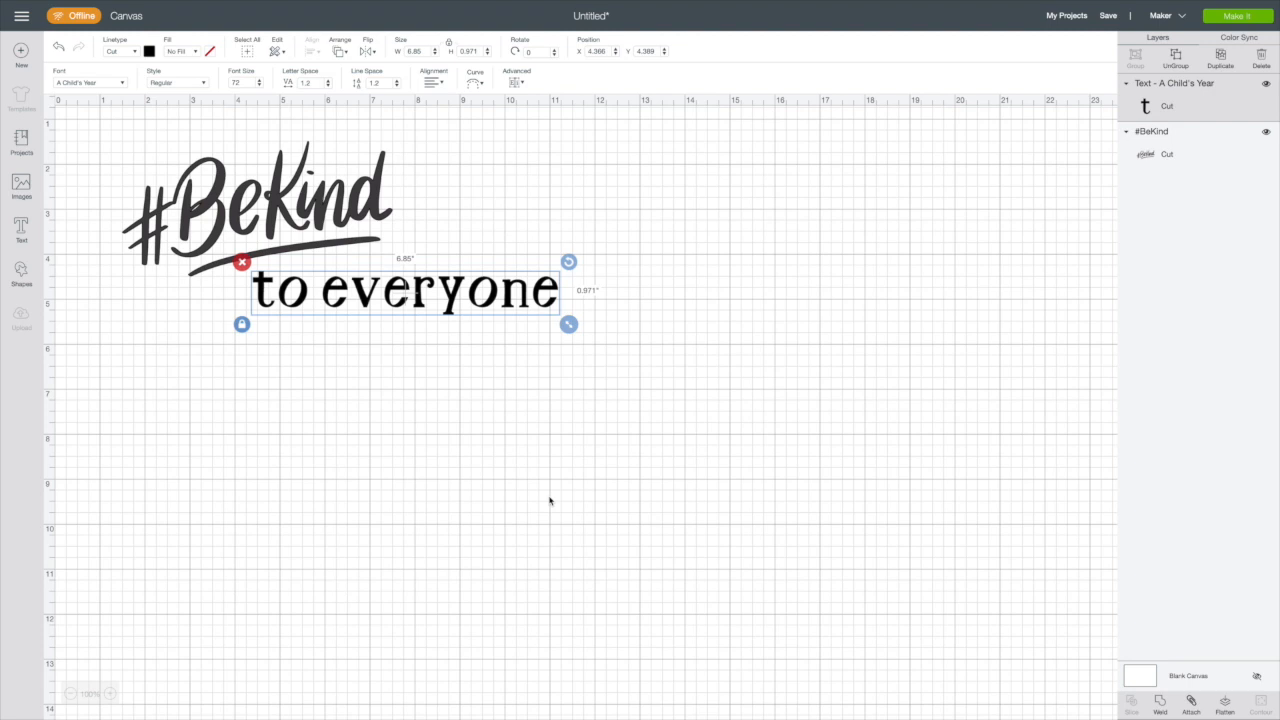
mouse_move(592, 500)
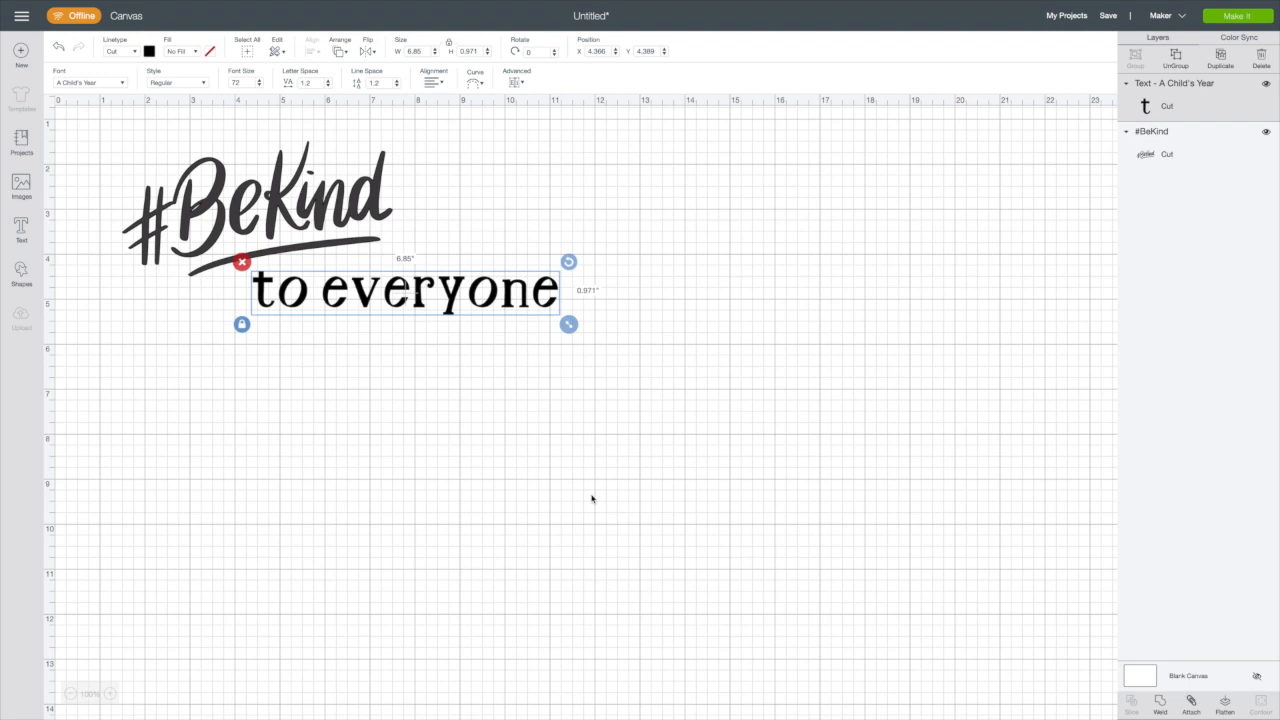
click(592, 500)
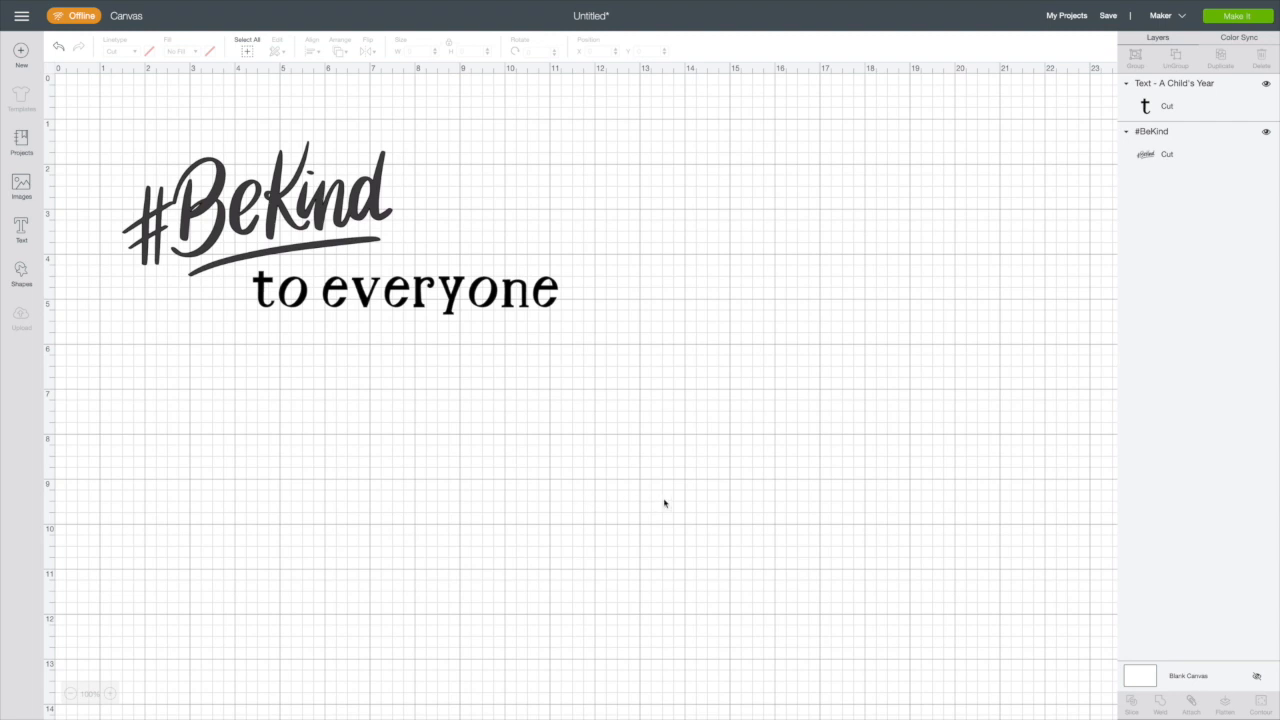
mouse_move(642, 500)
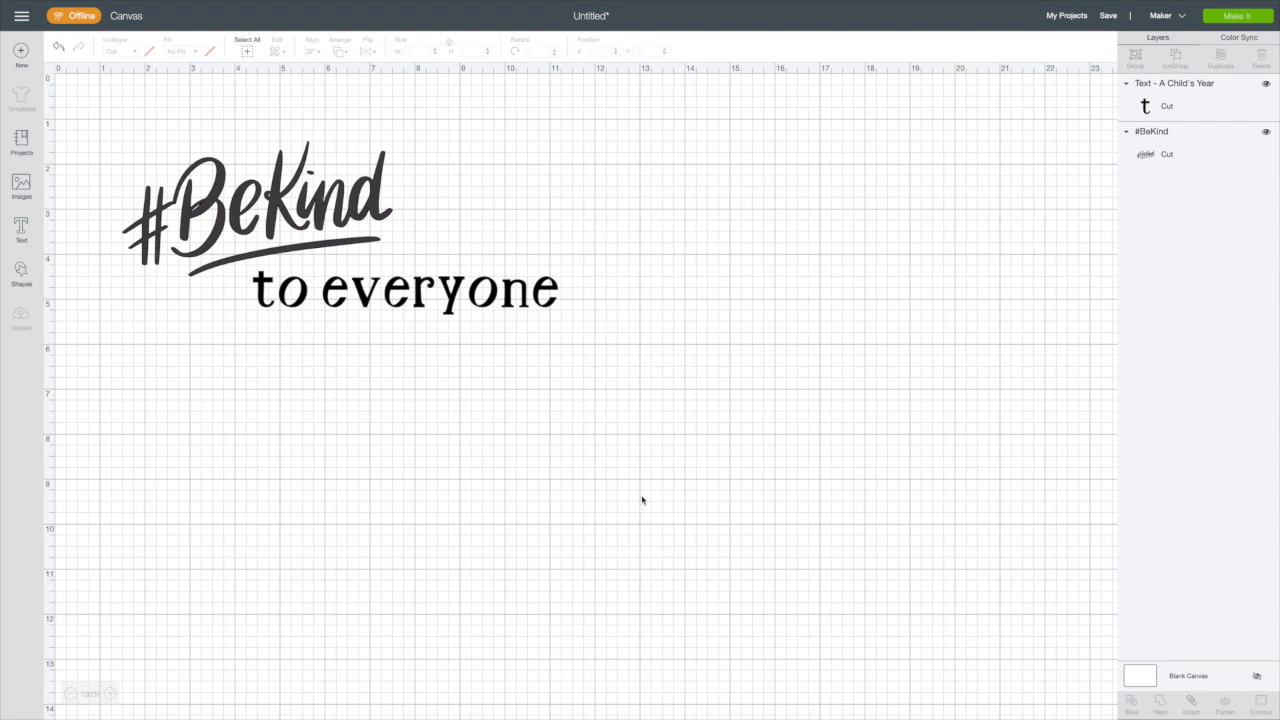
mouse_move(616, 498)
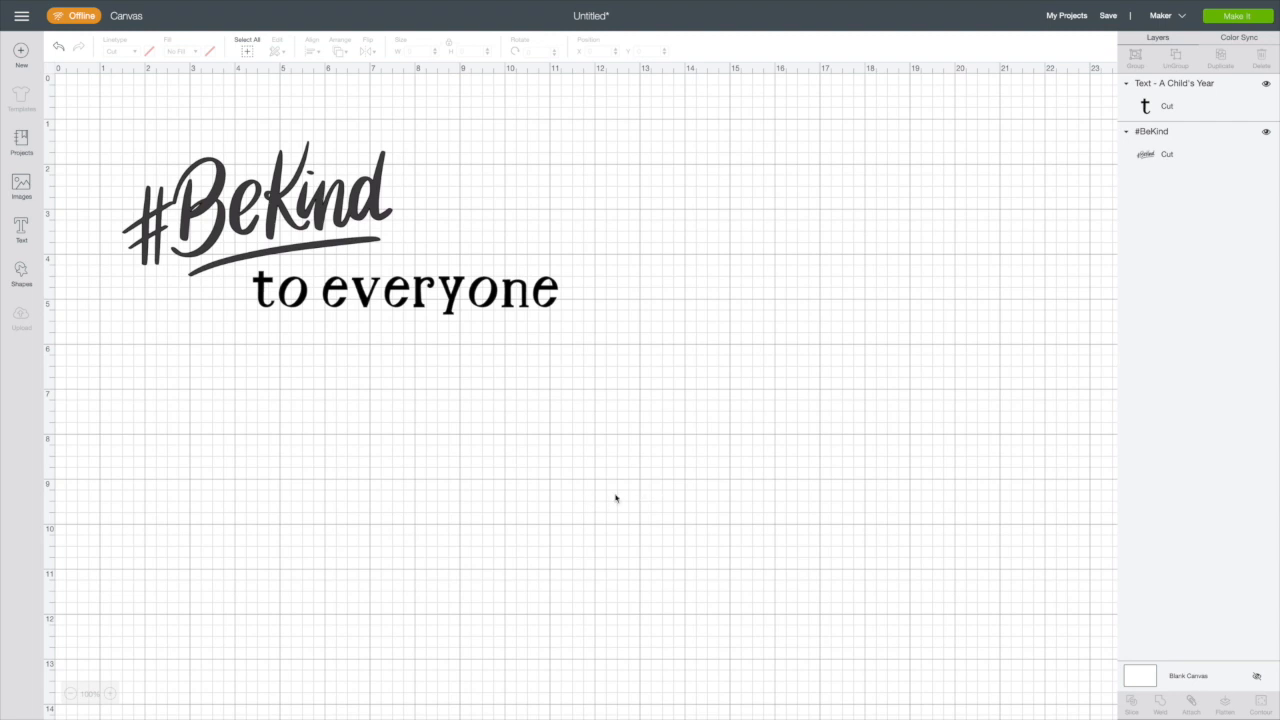